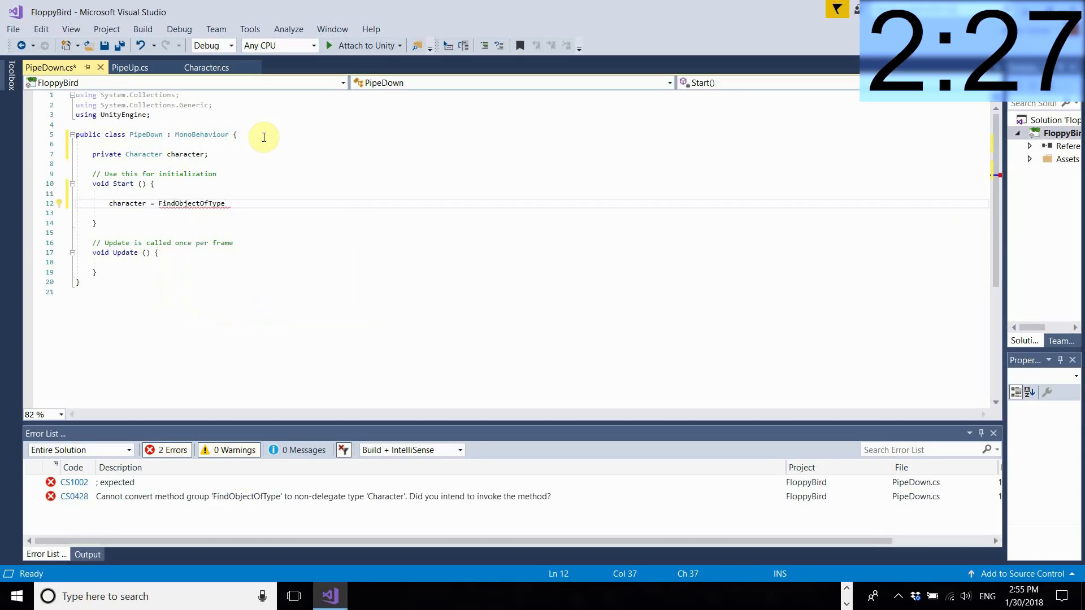
In PipeDown.cs, get the Character at start and Destroy(gameObject) once it's 30 units past; save
type("<>")
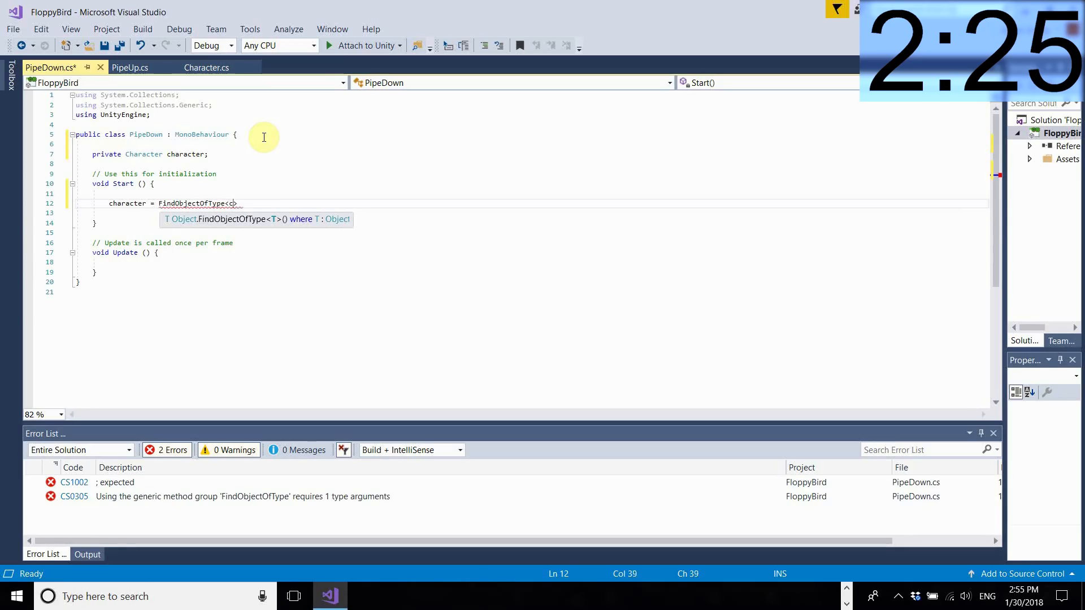
type("Character")
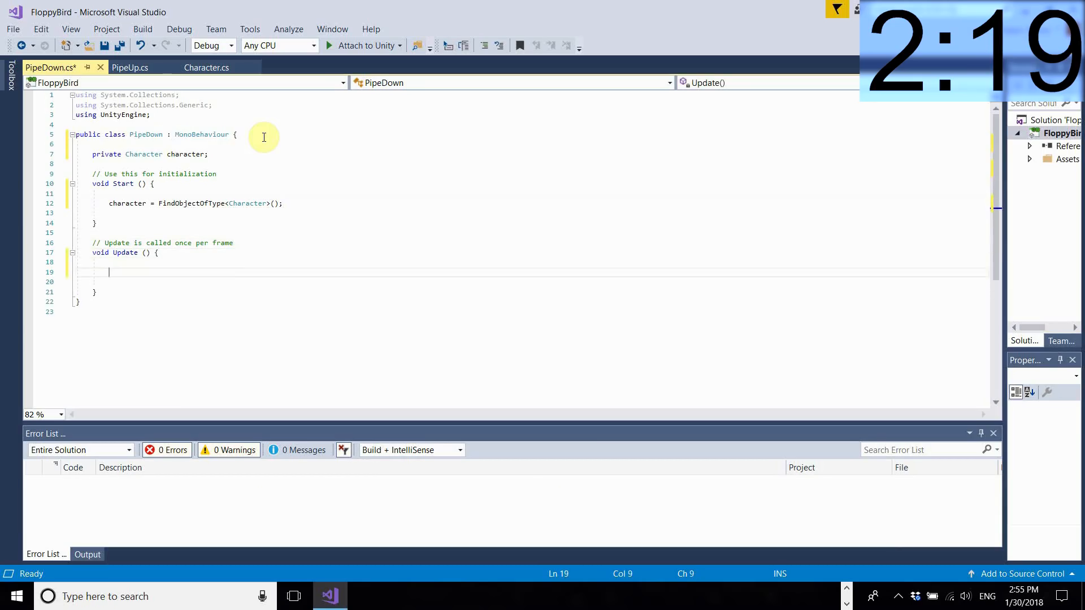
type("if (character.transform.position.x -")
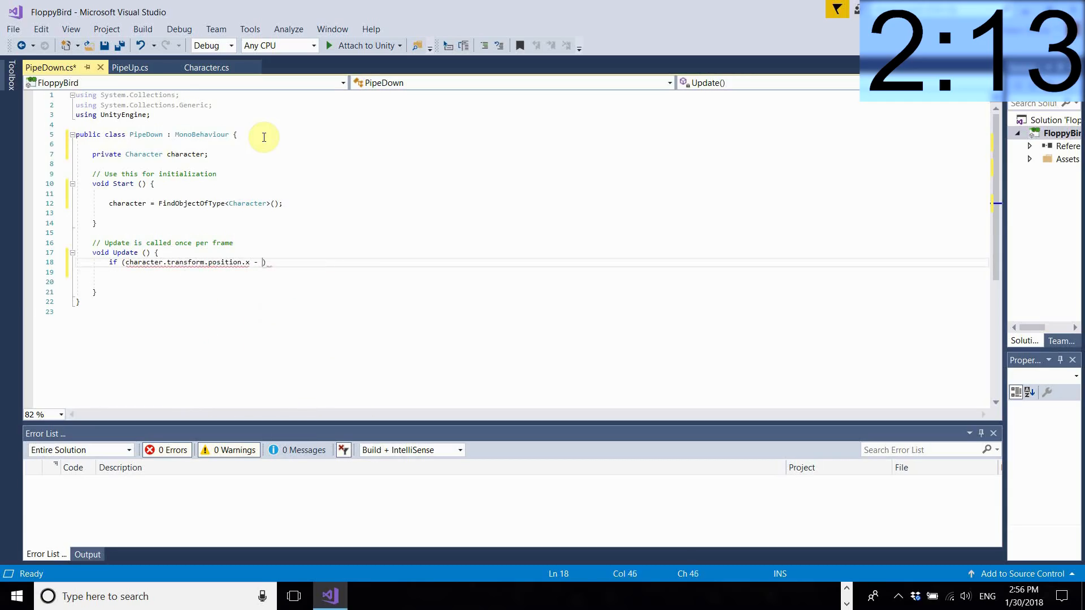
type("transform.p")
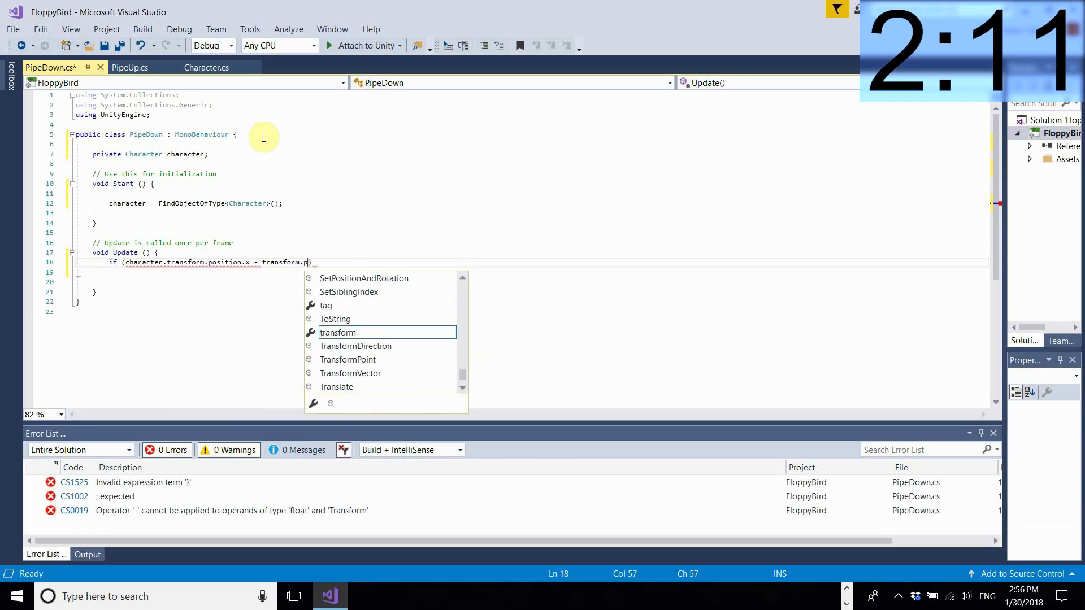
type("osition.x > 30")
left_click(528, 271)
type("{")
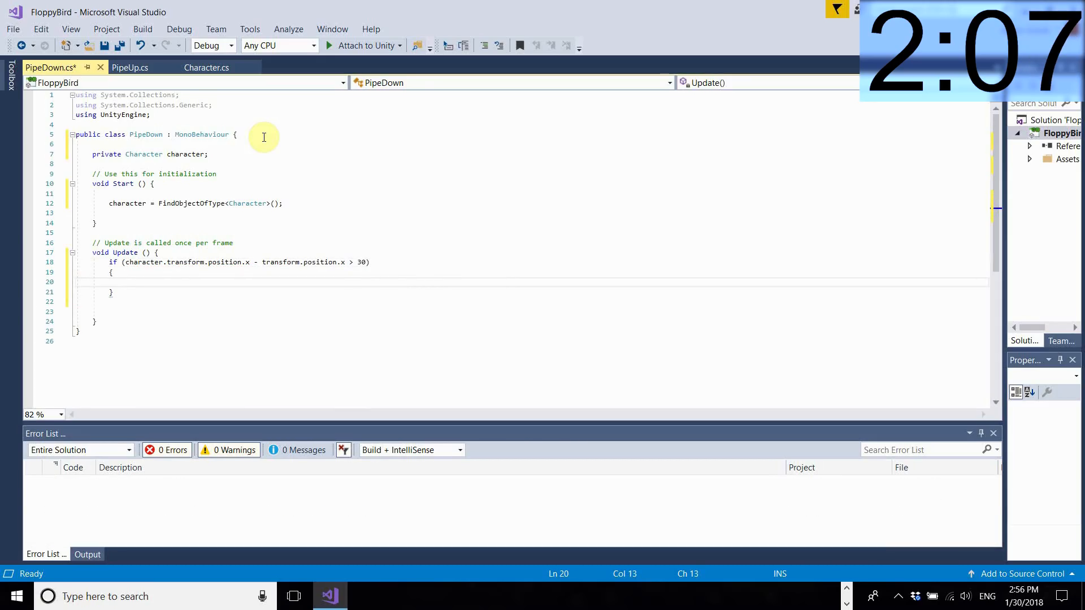
type("Destroy")
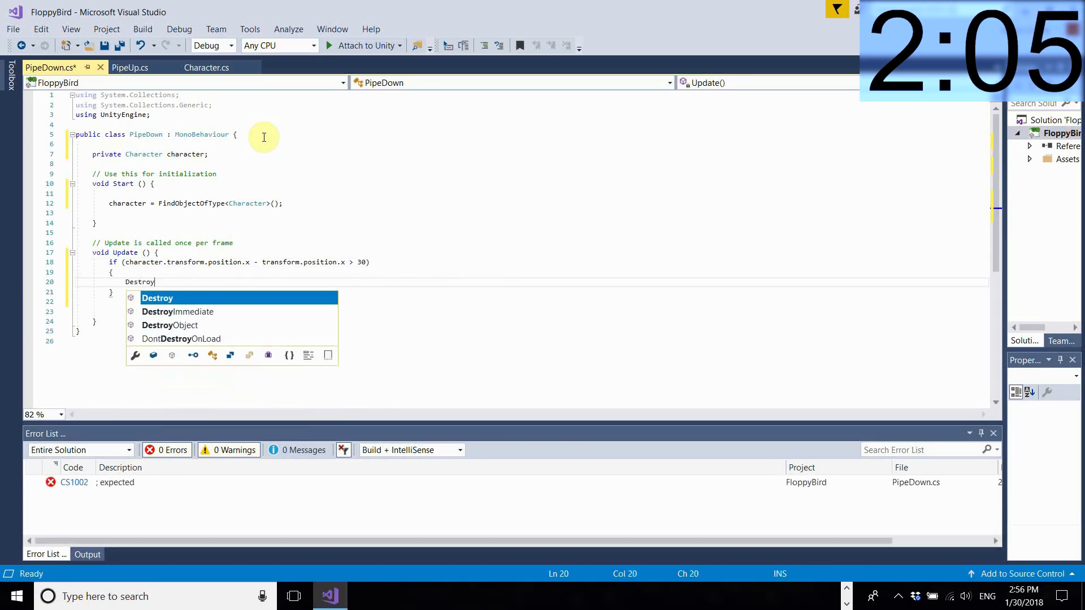
type("(gameObject)")
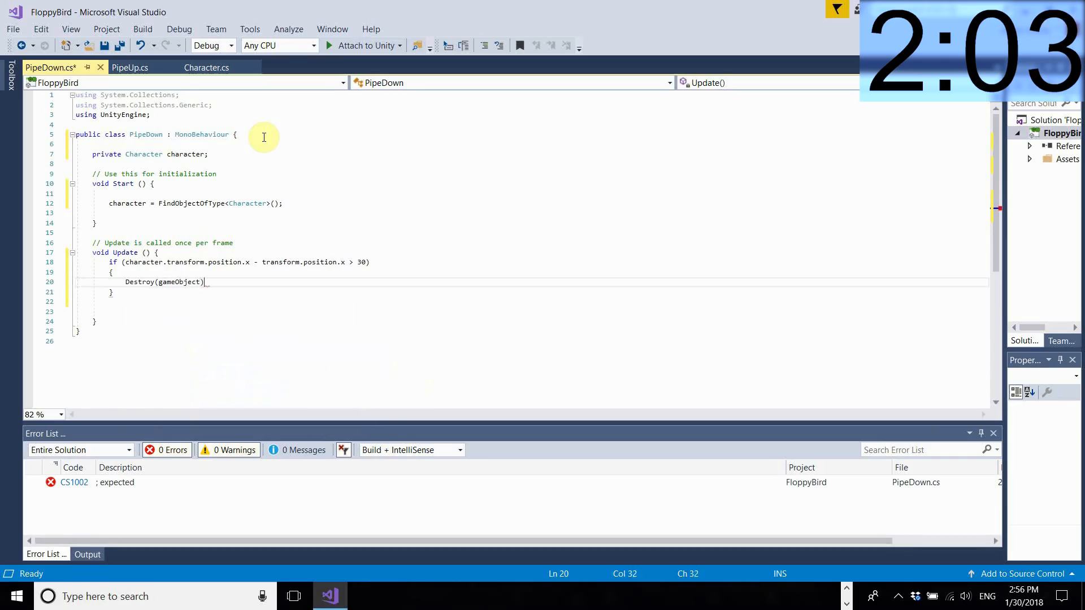
type(";")
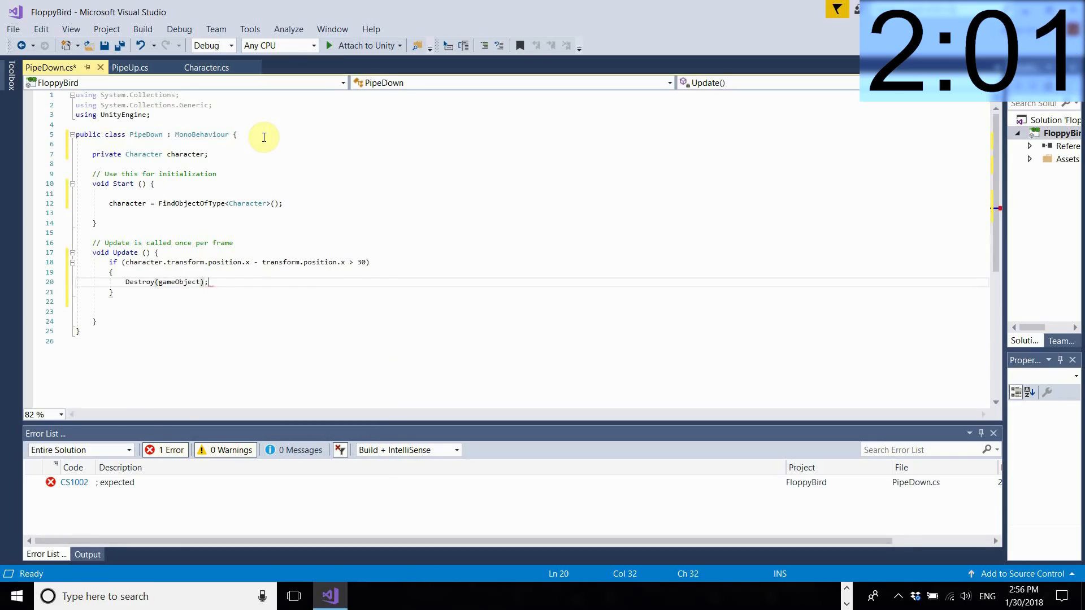
key("ctrl+s")
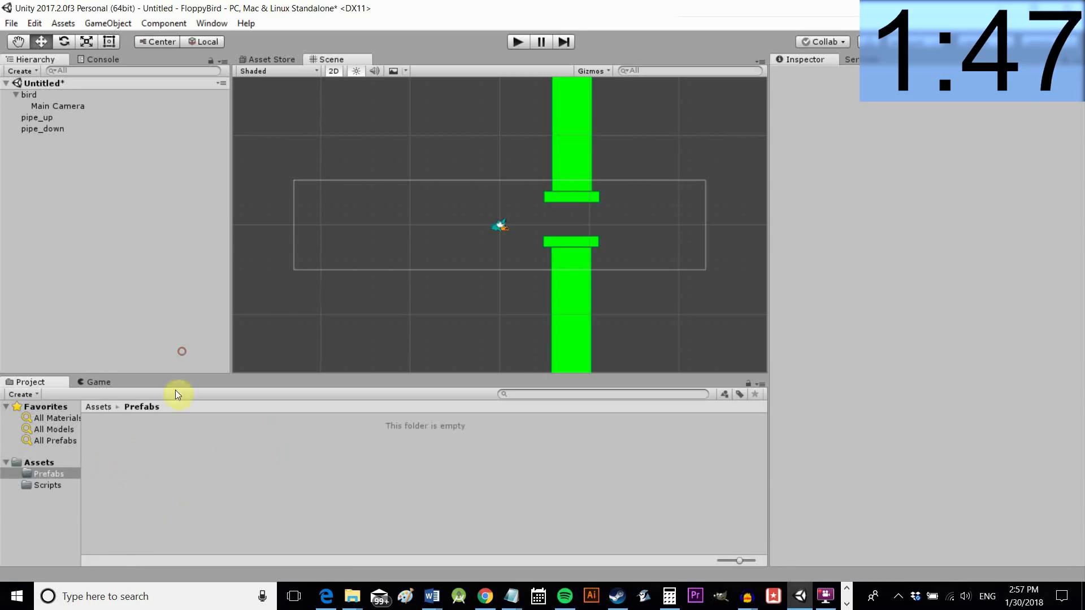
Make pipe_up and pipe_down prefabs in Assets/Prefabs, assigning pipe_down to pipe_up's Pipe Down field
left_click(37, 118)
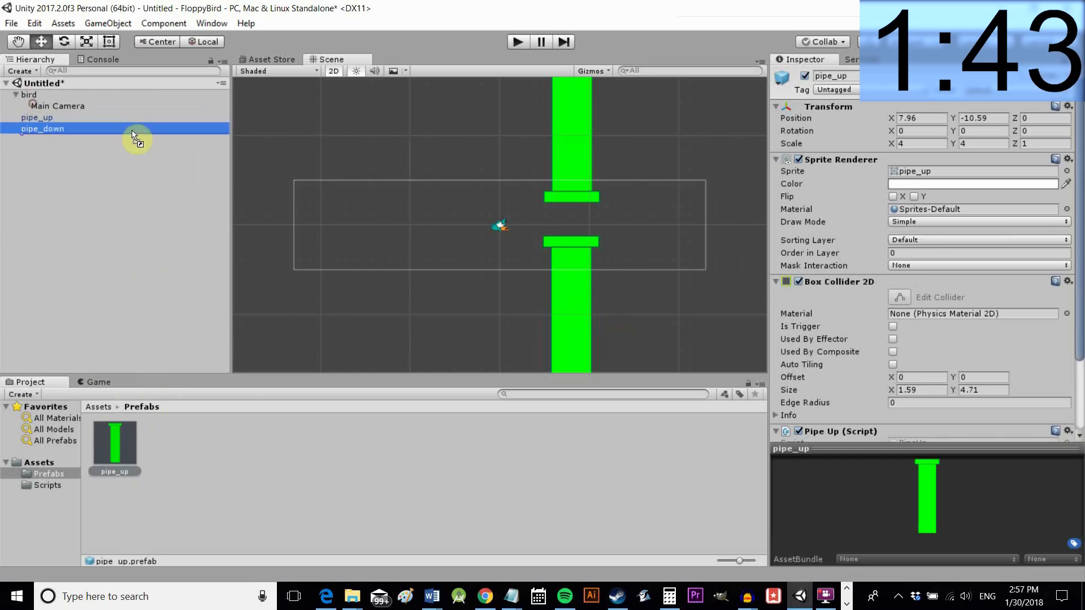
left_click(37, 117)
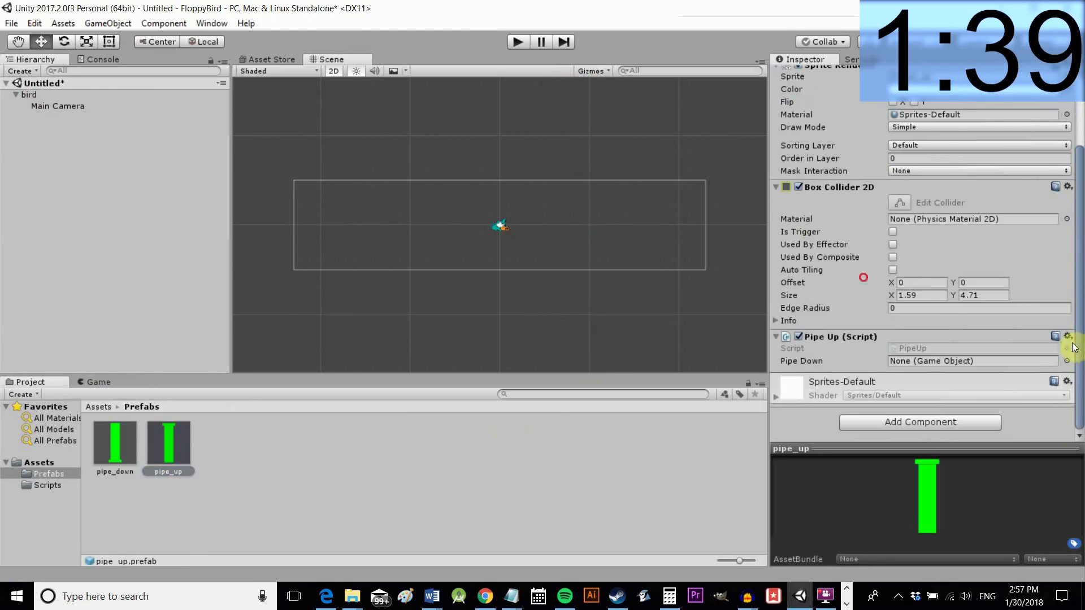
mouse_move(801, 361)
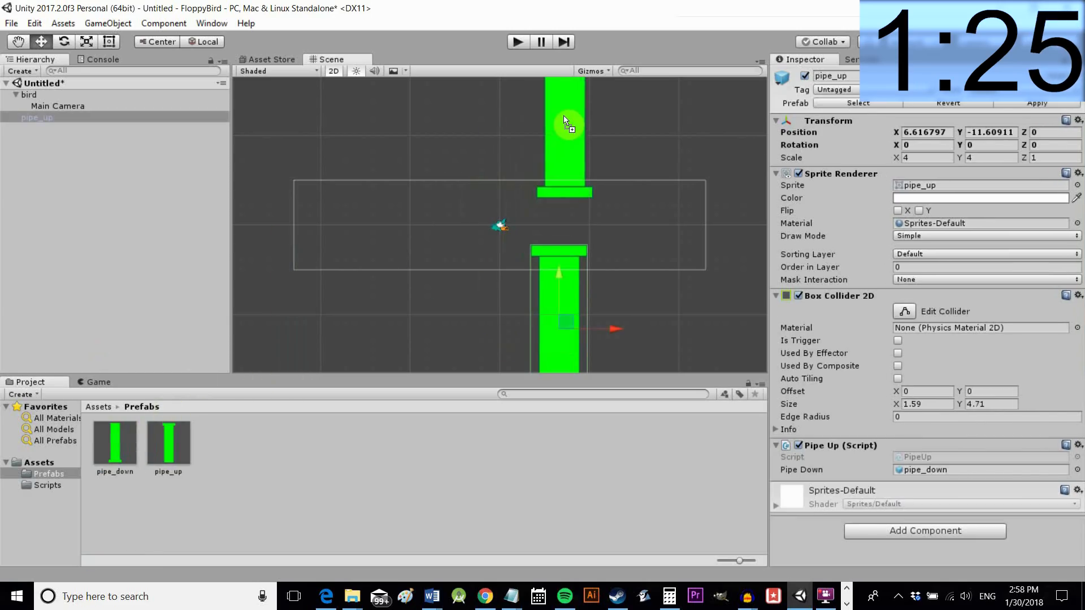
left_click(517, 41)
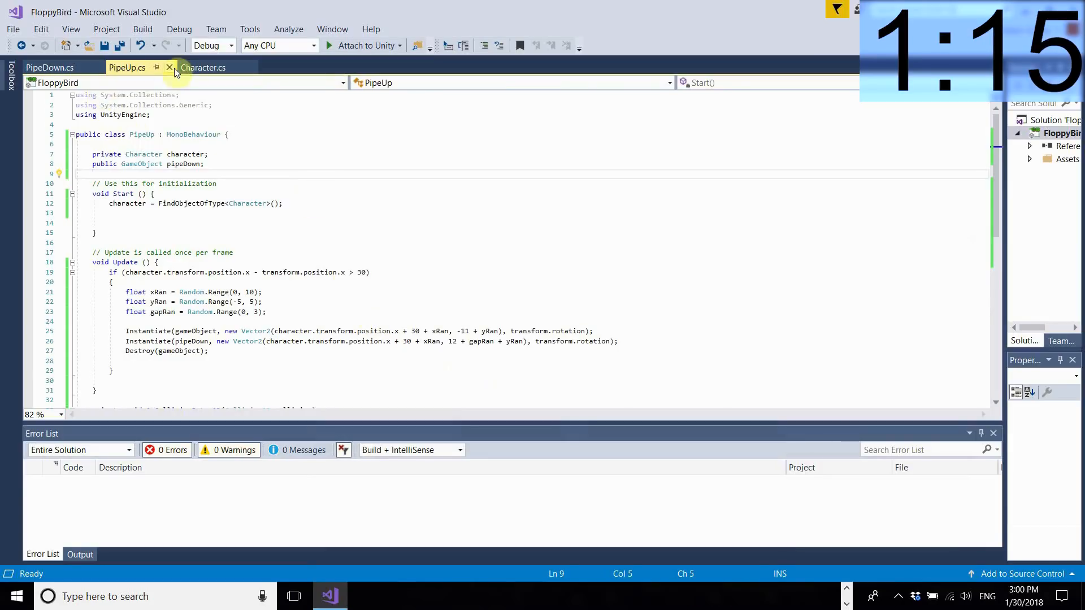
Add a BuildLevel() call in Character's Start, defining it with five pipe_down/pipe_up Instantiate pairs
left_click(203, 67)
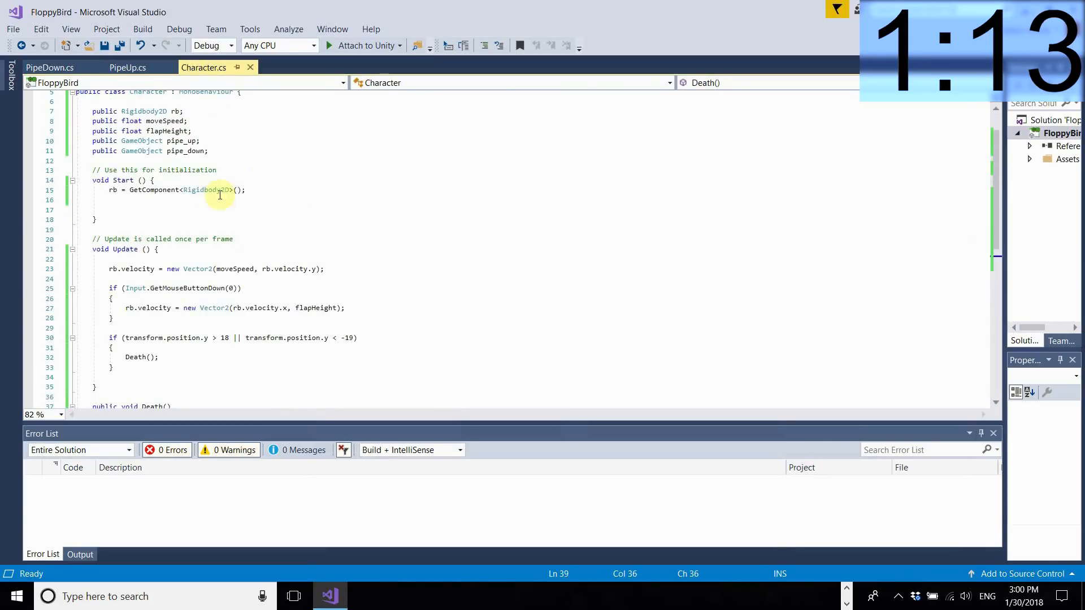
left_click(262, 193)
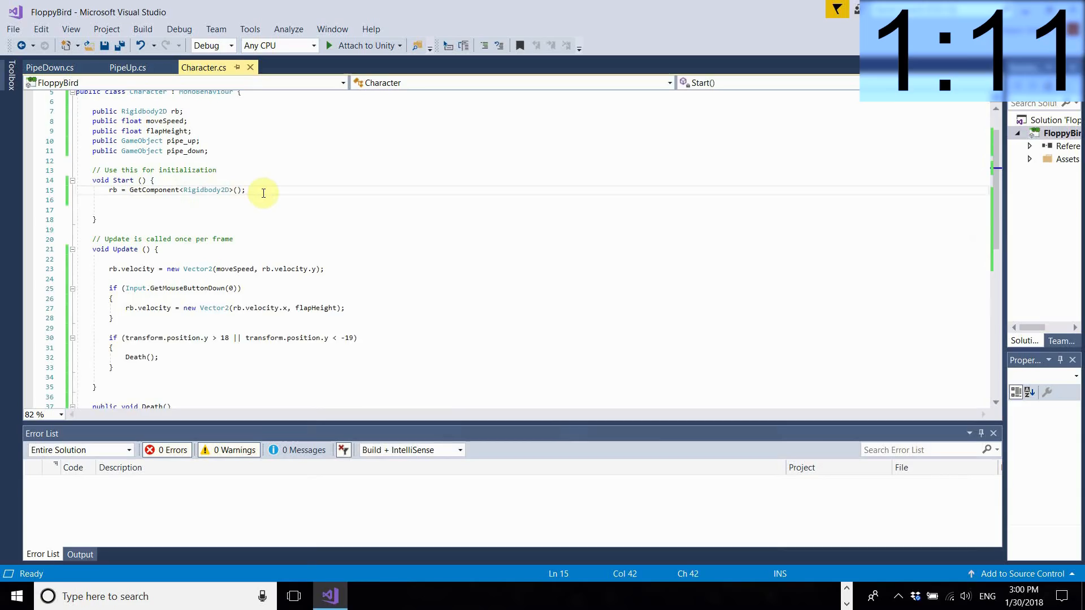
type("BuildLevel();")
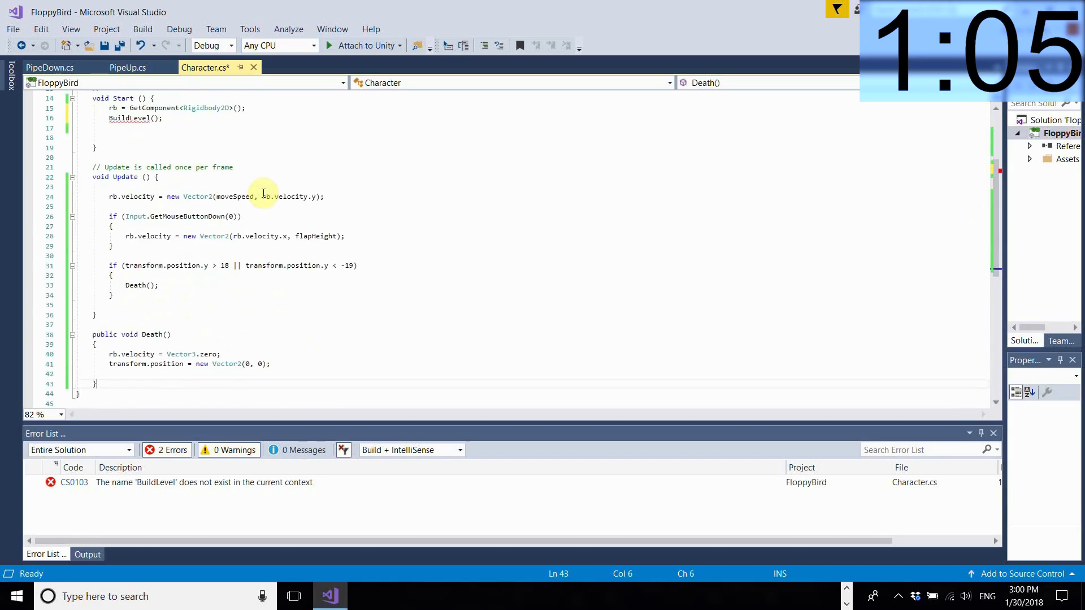
type("BuildLevel(")
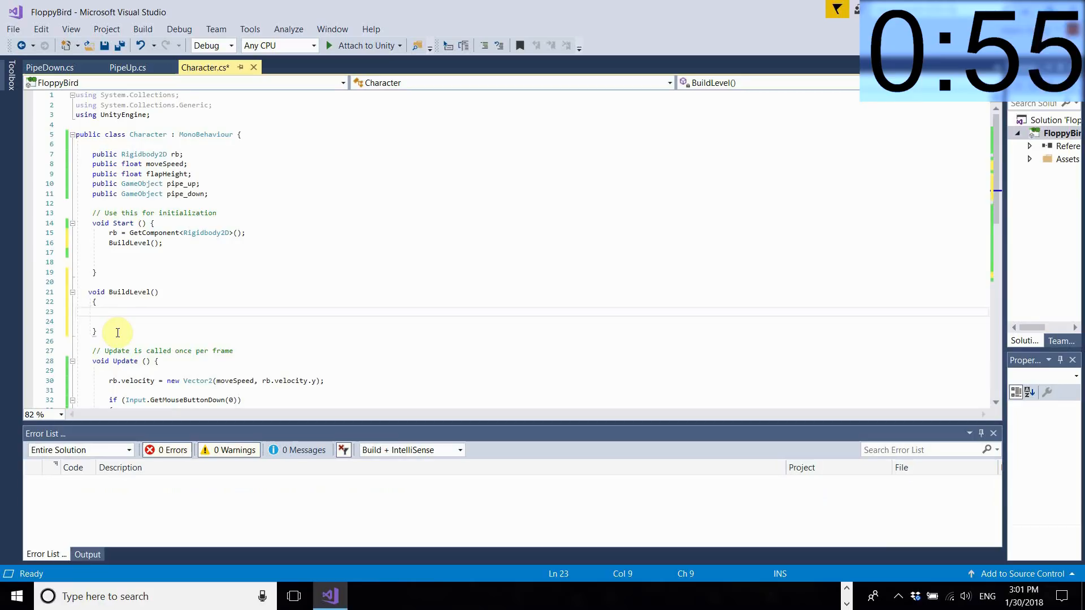
type("Instantiate(pipe_down, new Vector3(14, 12), transform.rotation);")
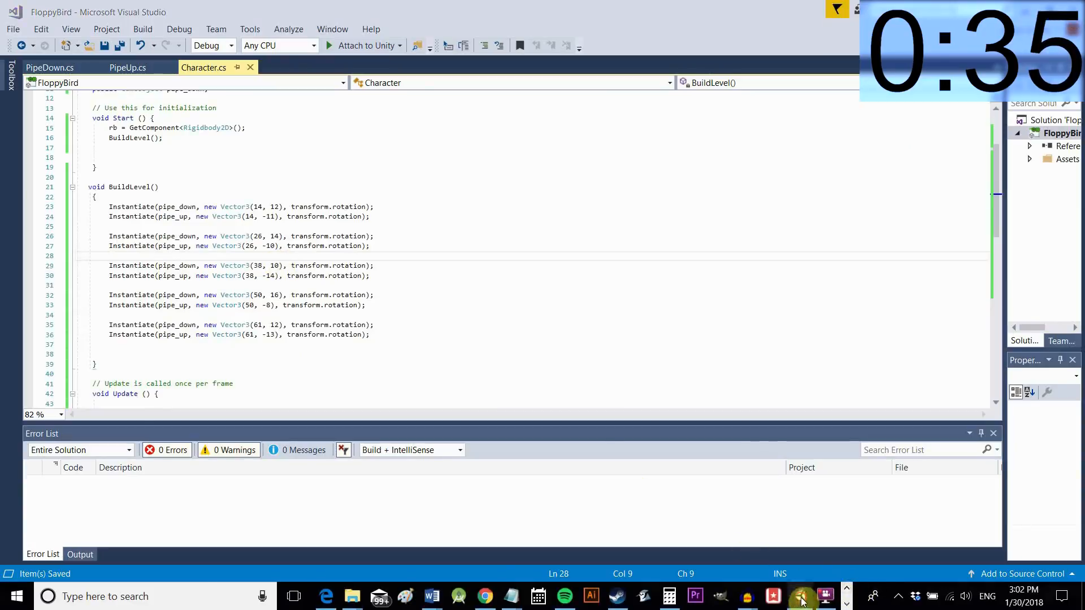
left_click(823, 596)
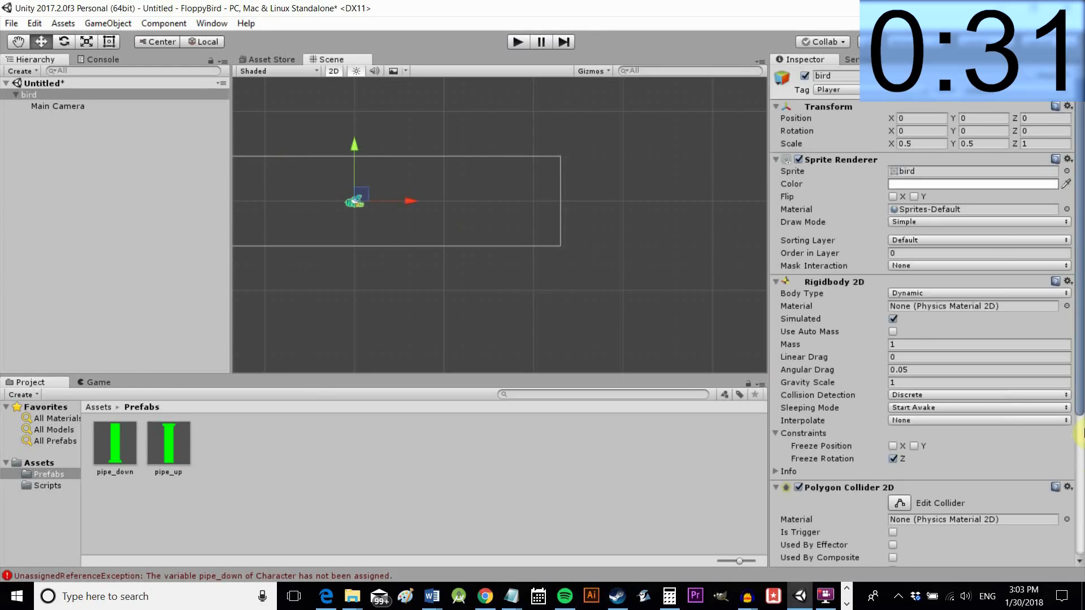
Play the game to fly the bird past the spawned pipe pairs, then stop play mode
scroll("down", 3)
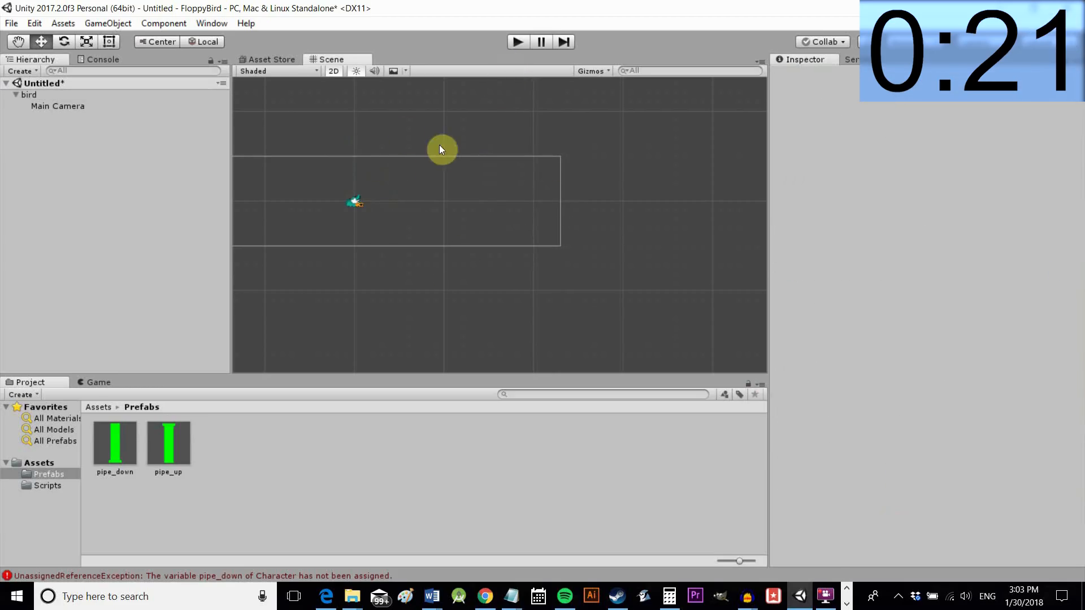
mouse_move(592, 463)
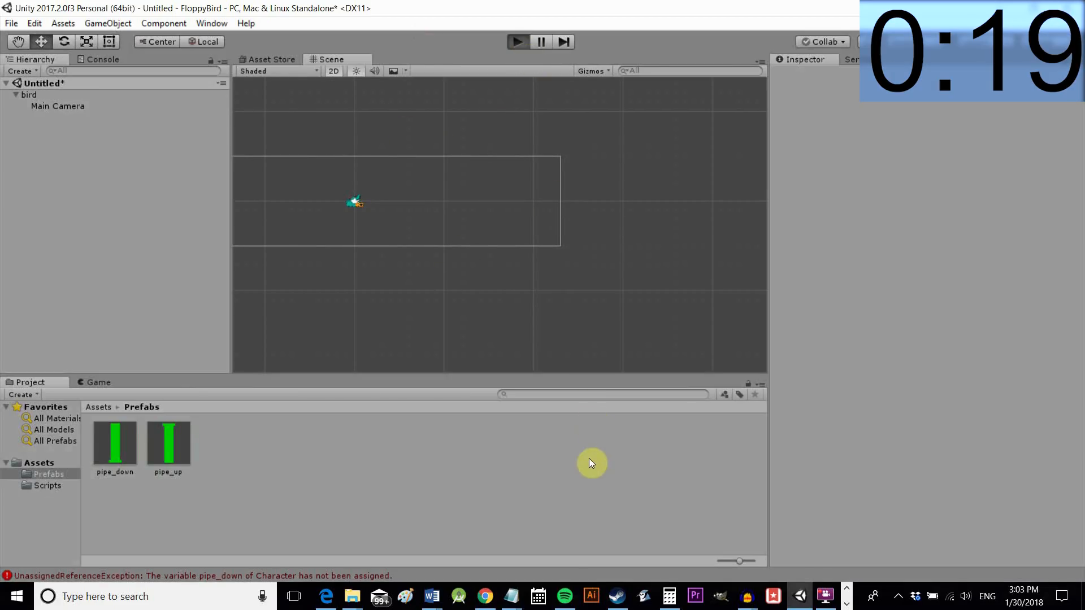
left_click(517, 42)
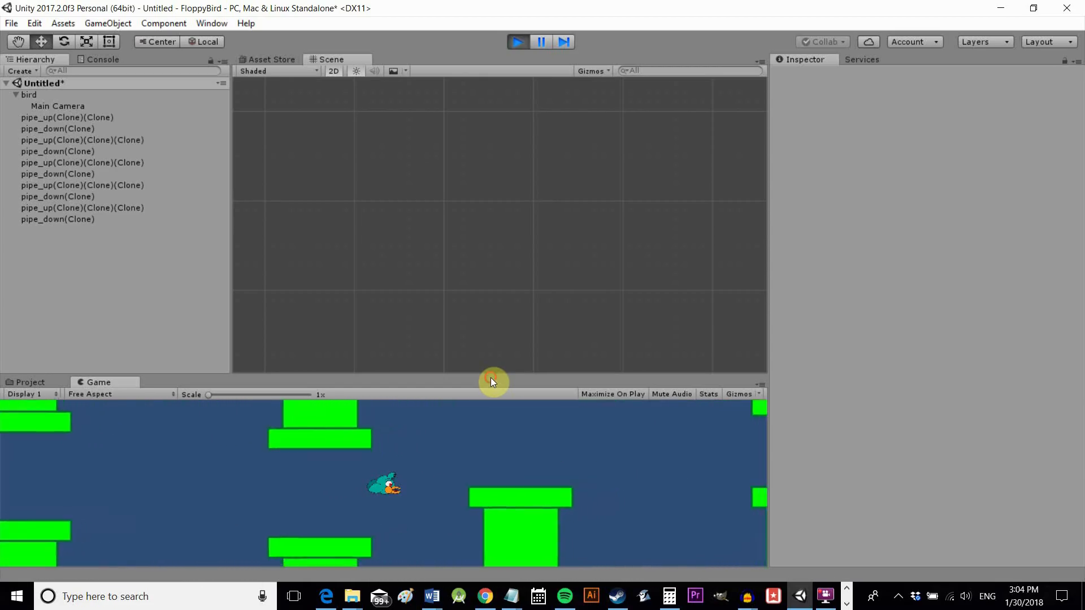
left_click(518, 41)
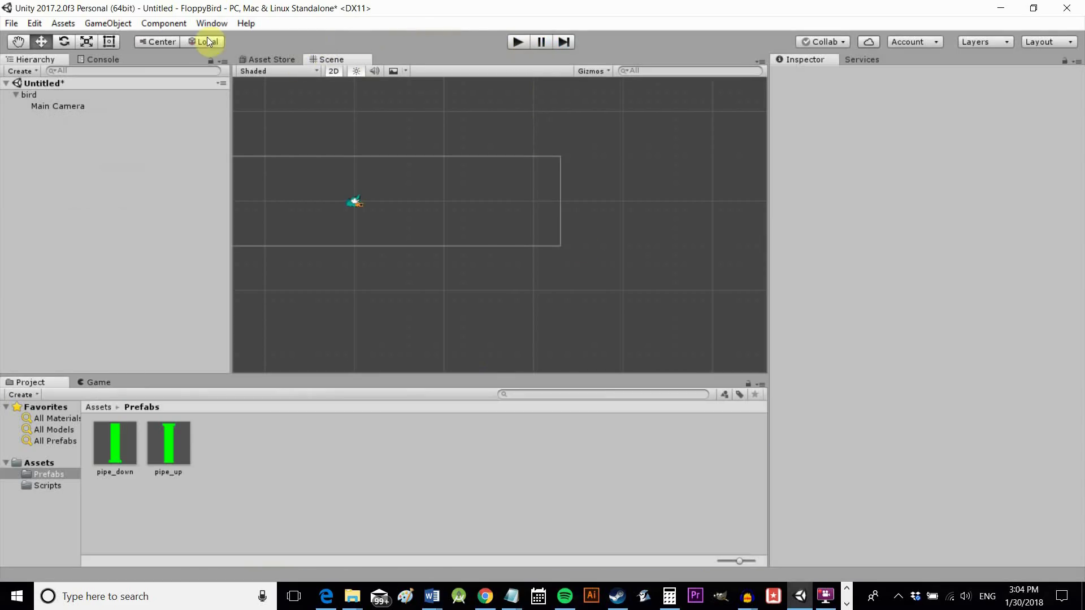
Switch the build platform to Android in Build Settings
left_click(108, 23)
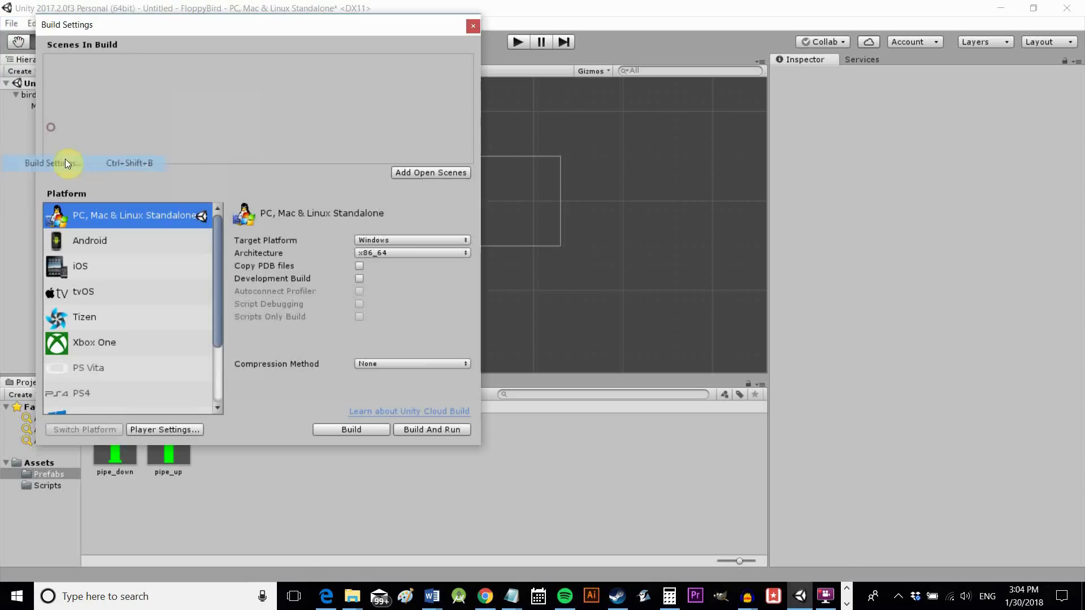
left_click(89, 240)
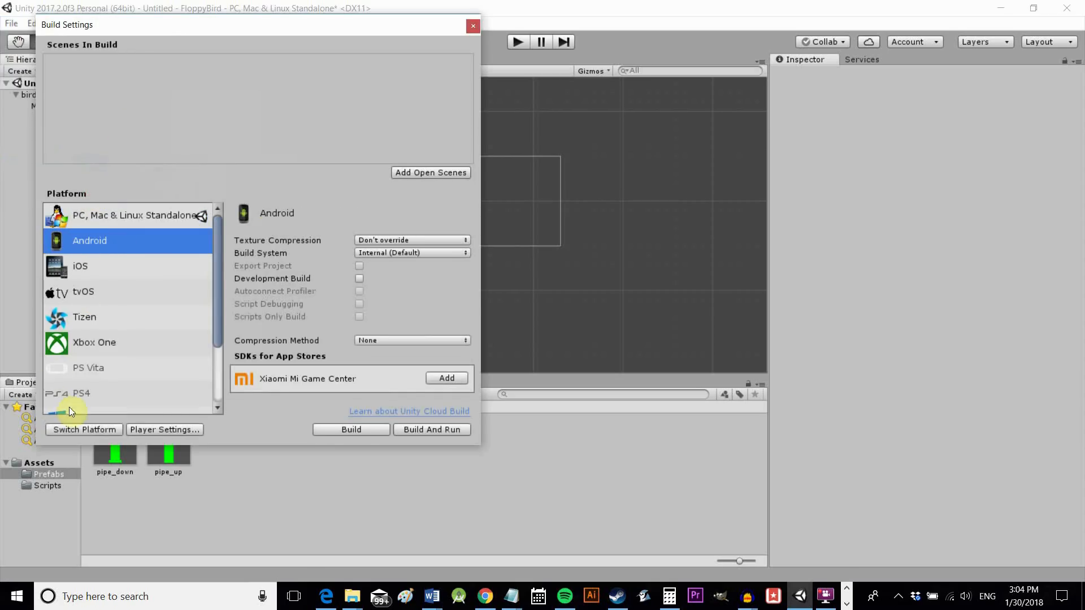
left_click(83, 428)
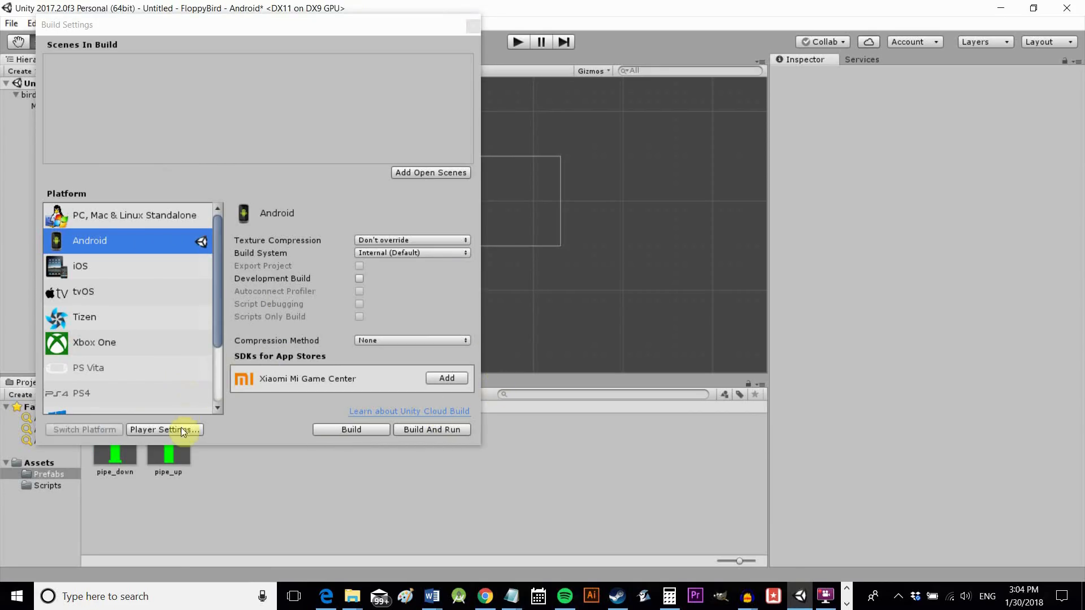
Show Android player settings with Resolution and Presentation and Icon sections expanded
left_click(164, 429)
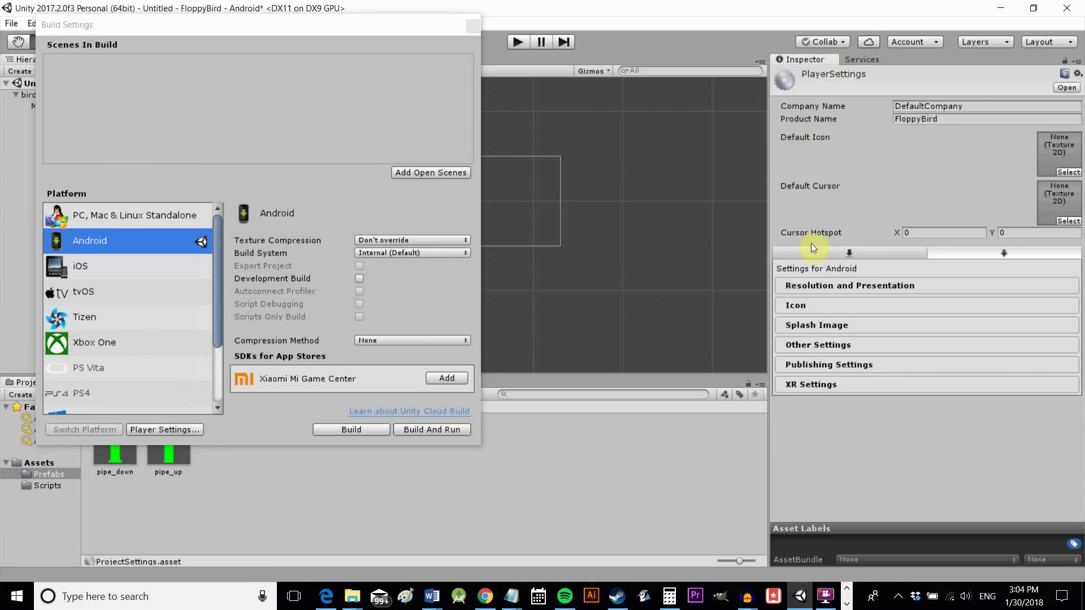
left_click(849, 285)
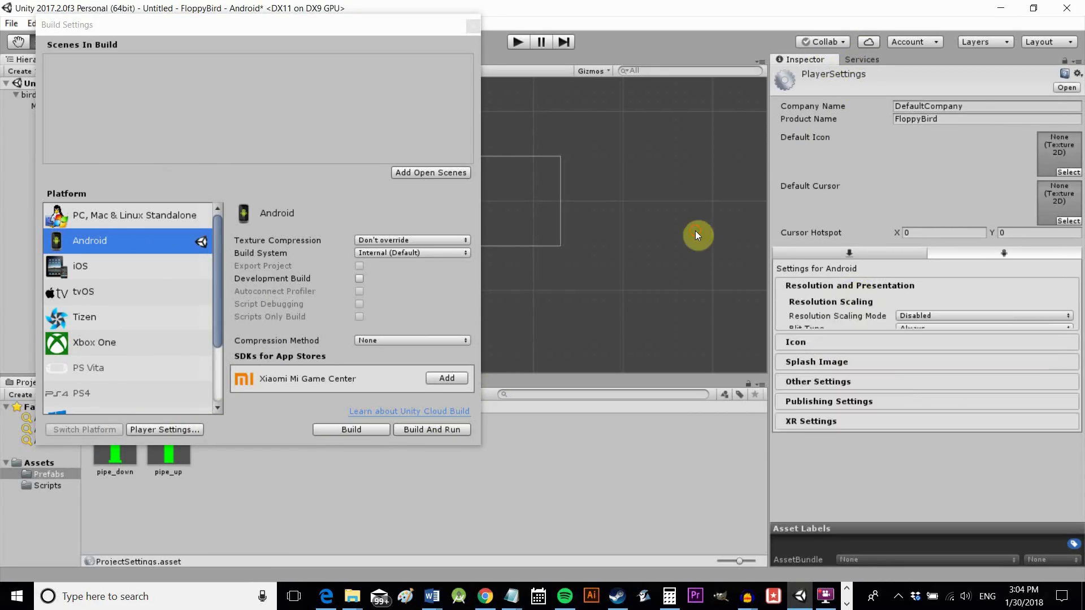
scroll("down", 3)
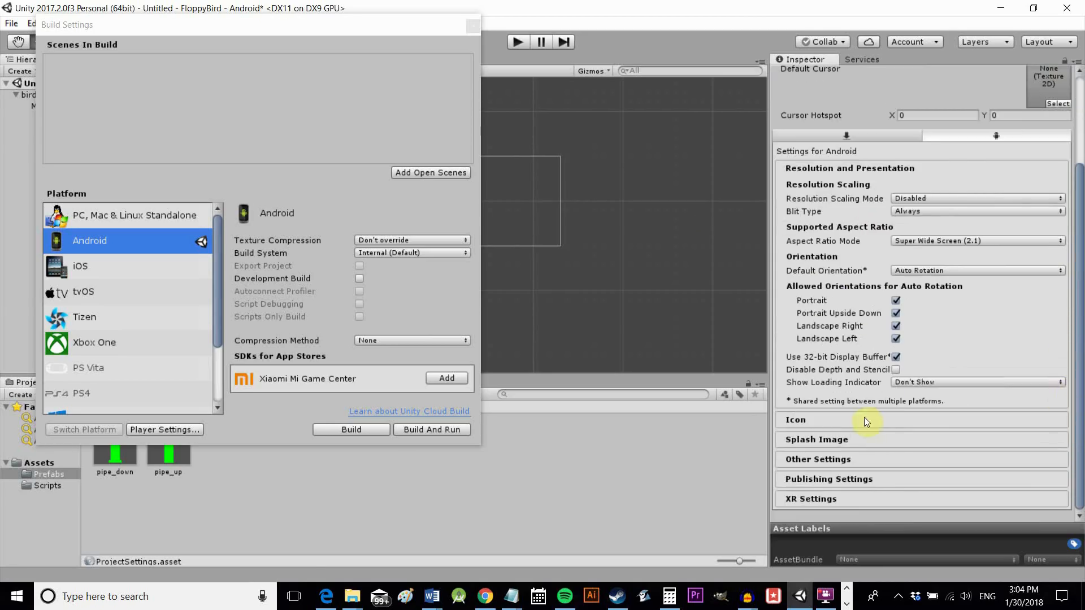
left_click(795, 419)
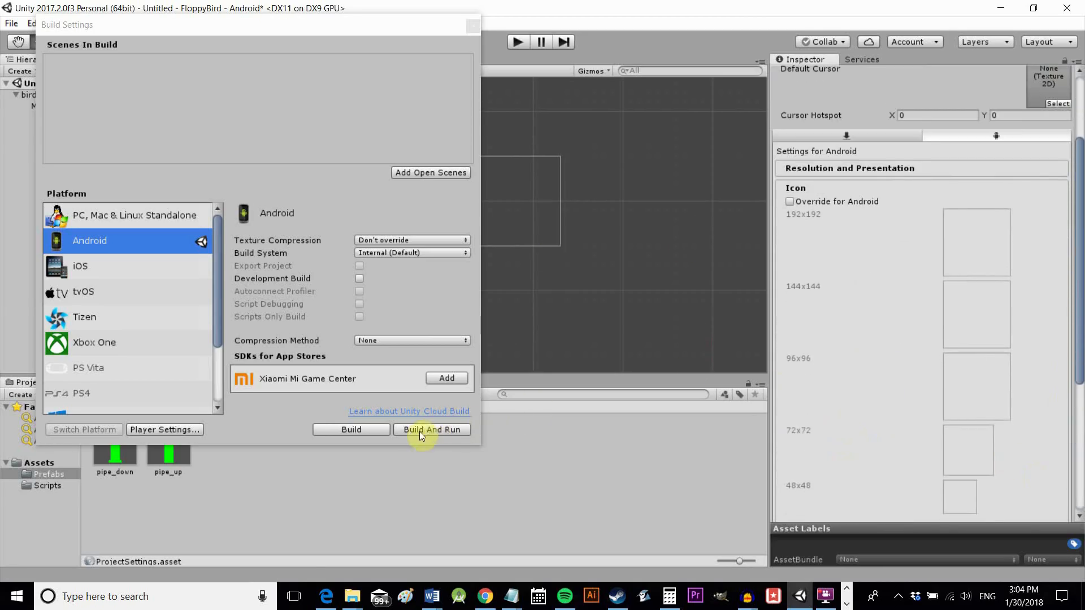